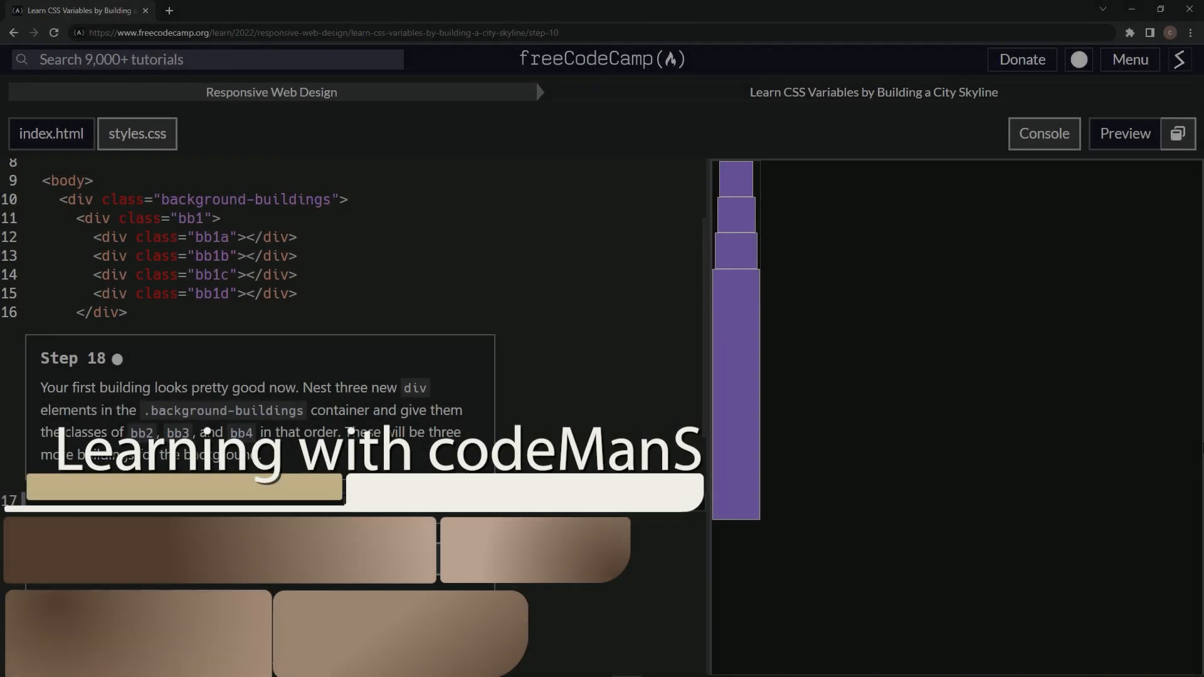
pyautogui.moveTo(906, 318)
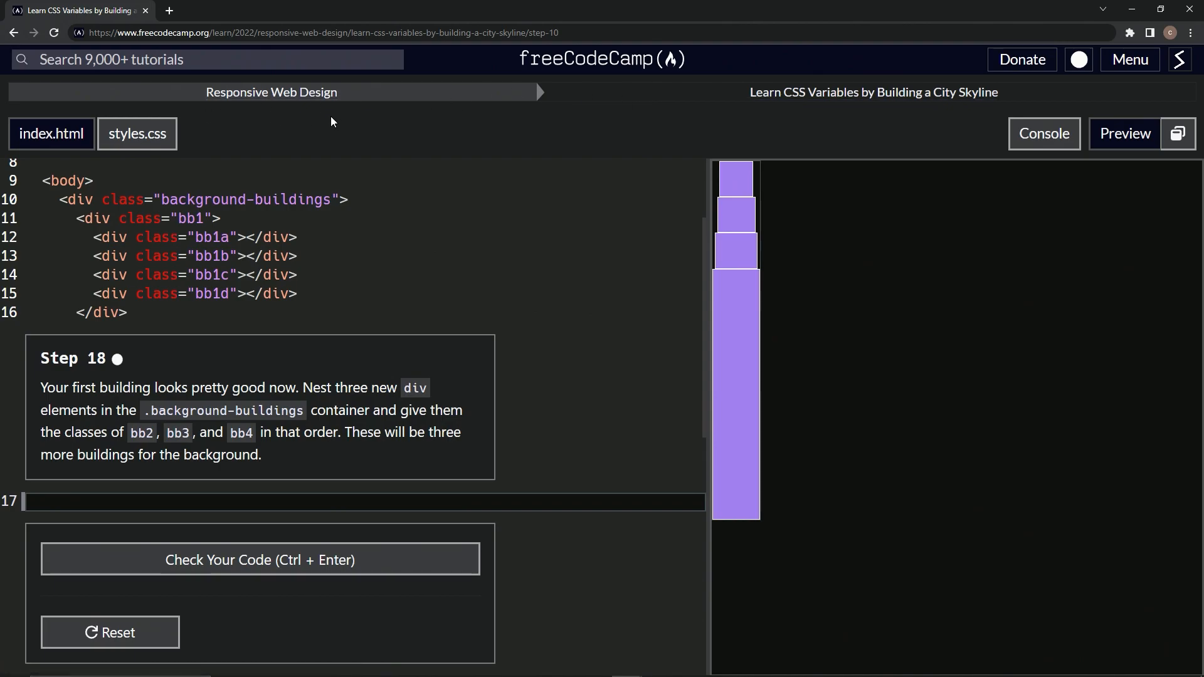
pyautogui.moveTo(873, 92)
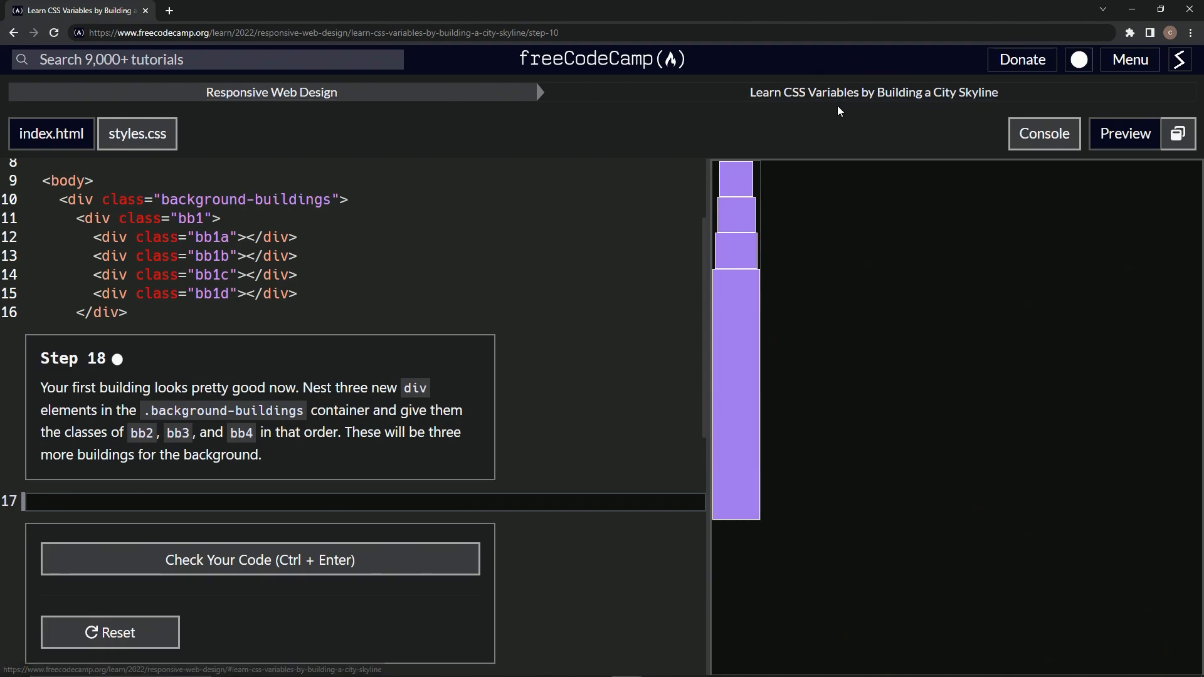
pyautogui.moveTo(538, 156)
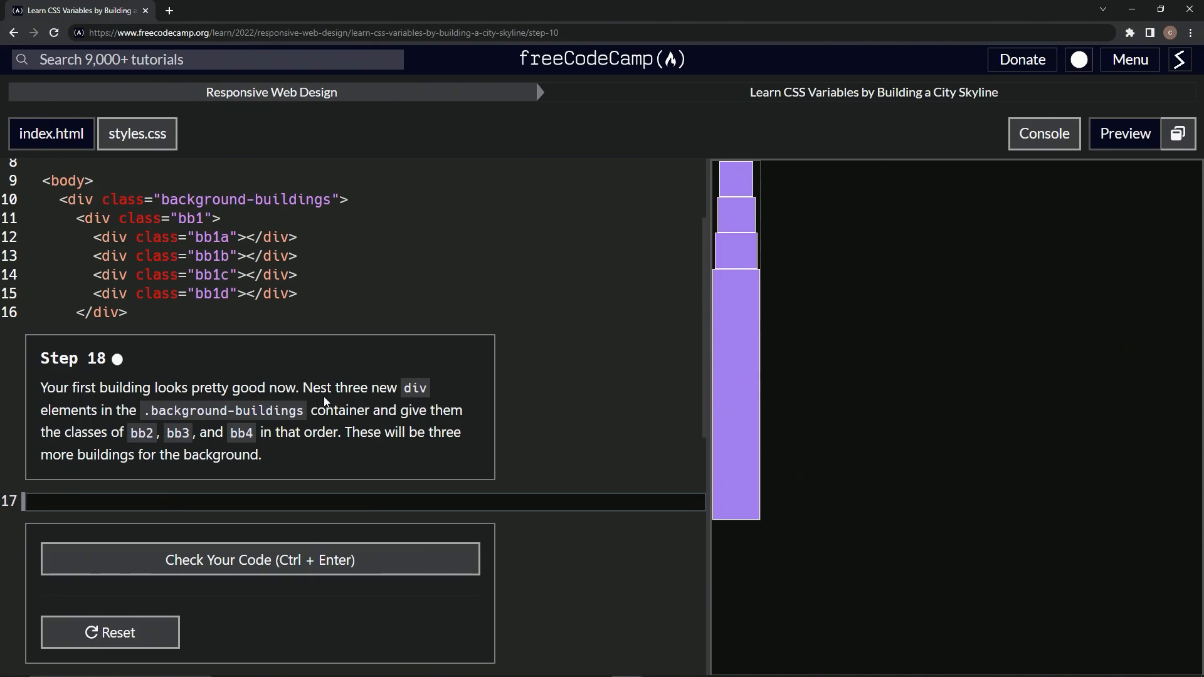
pyautogui.moveTo(315, 394)
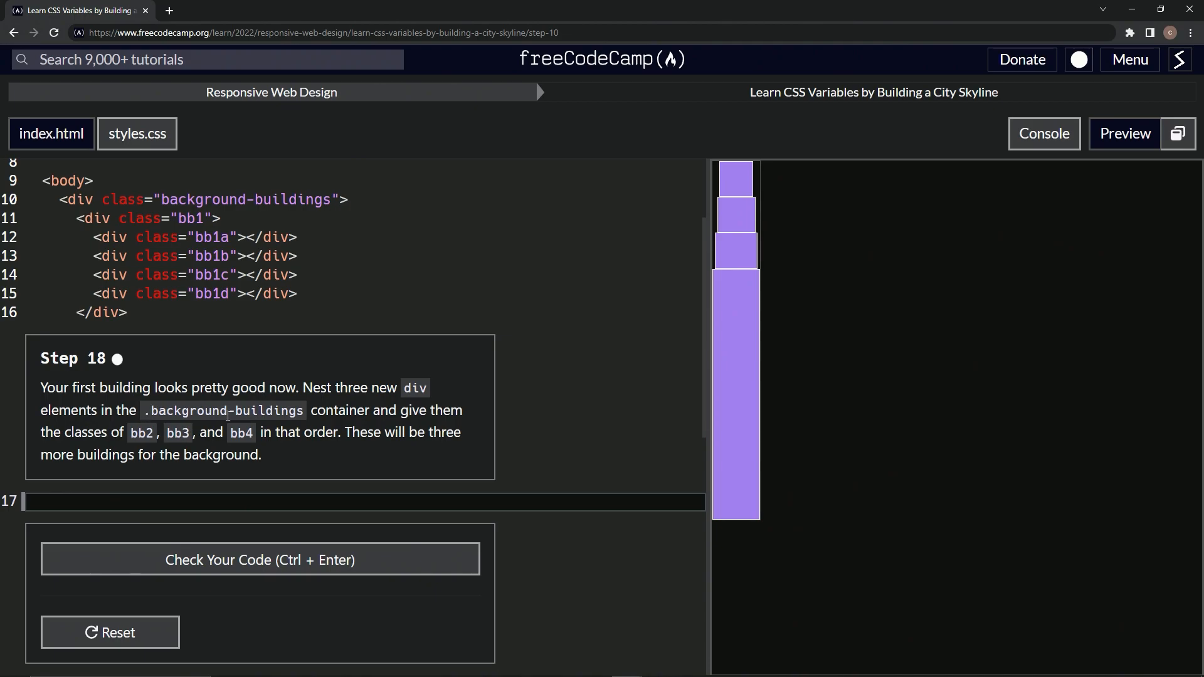
pyautogui.moveTo(465, 421)
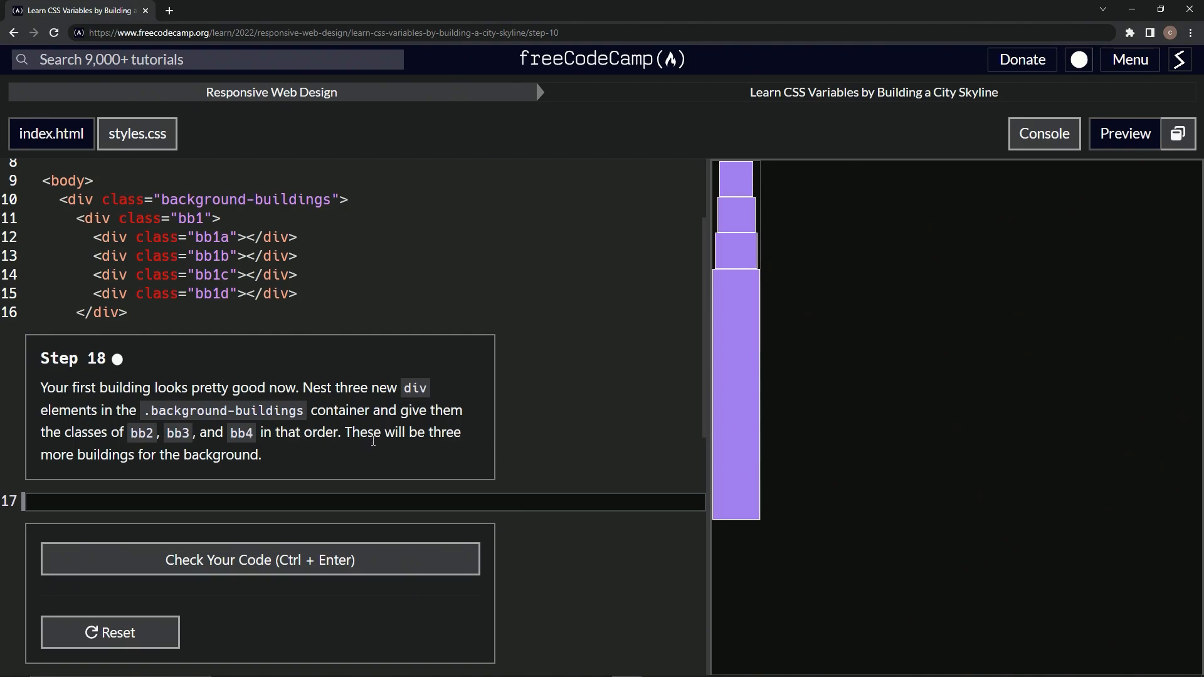
pyautogui.moveTo(305, 457)
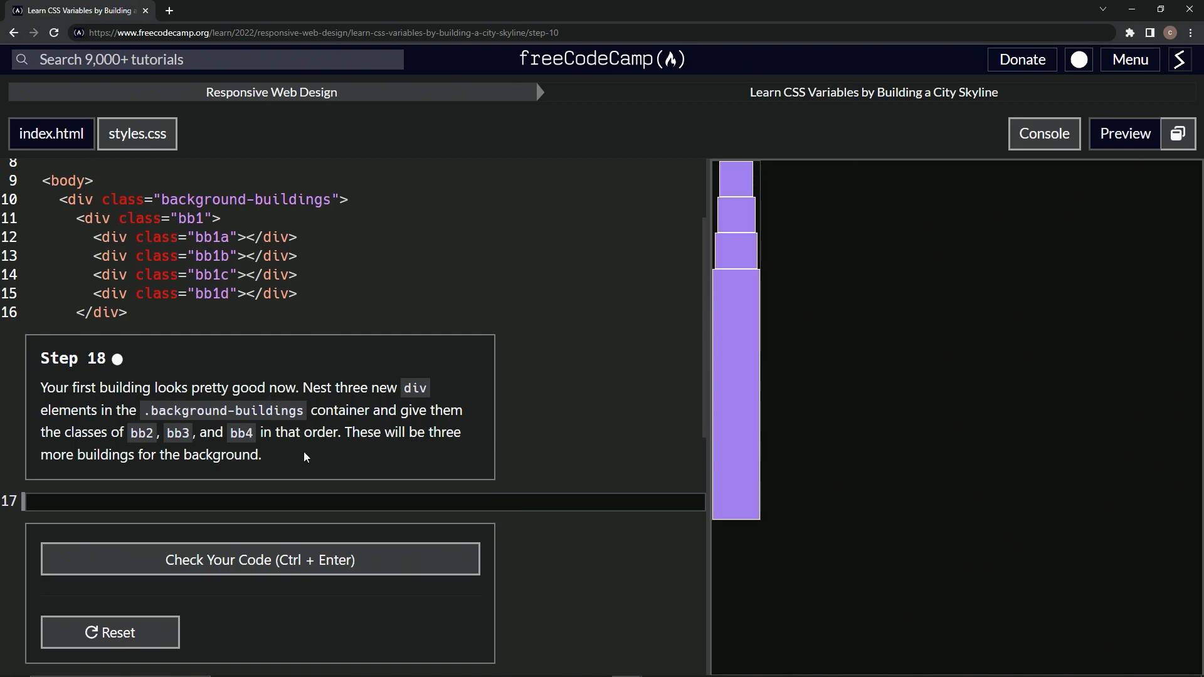
pyautogui.moveTo(195, 505)
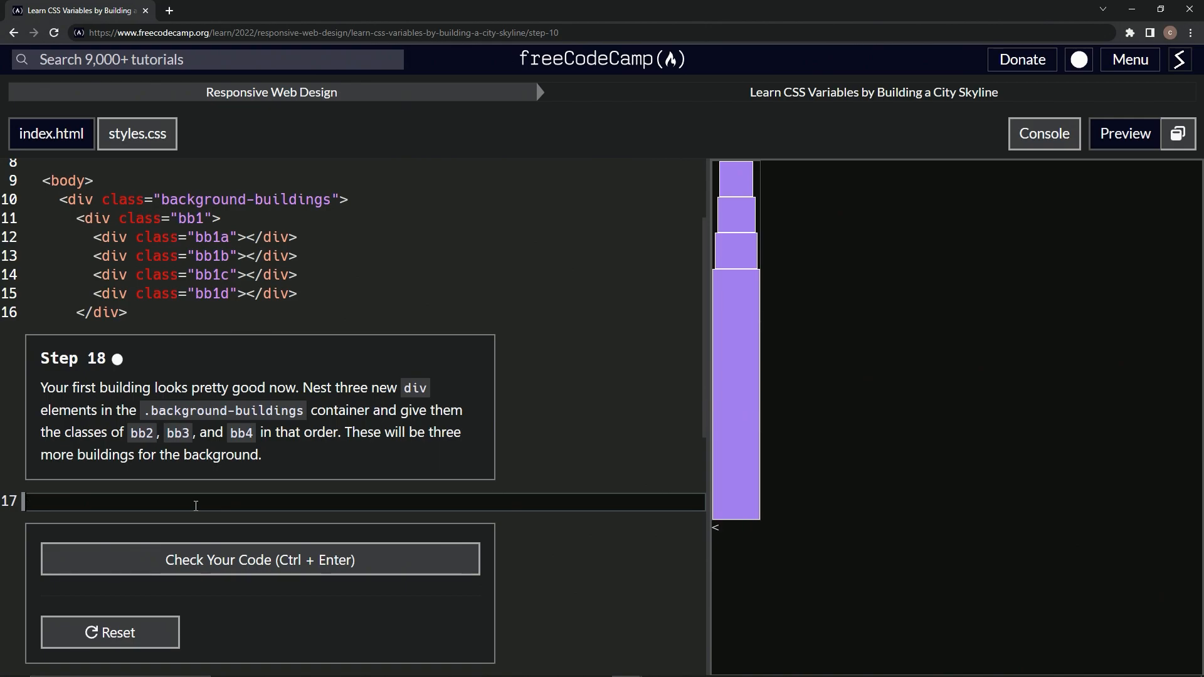
pyautogui.moveTo(74, 526)
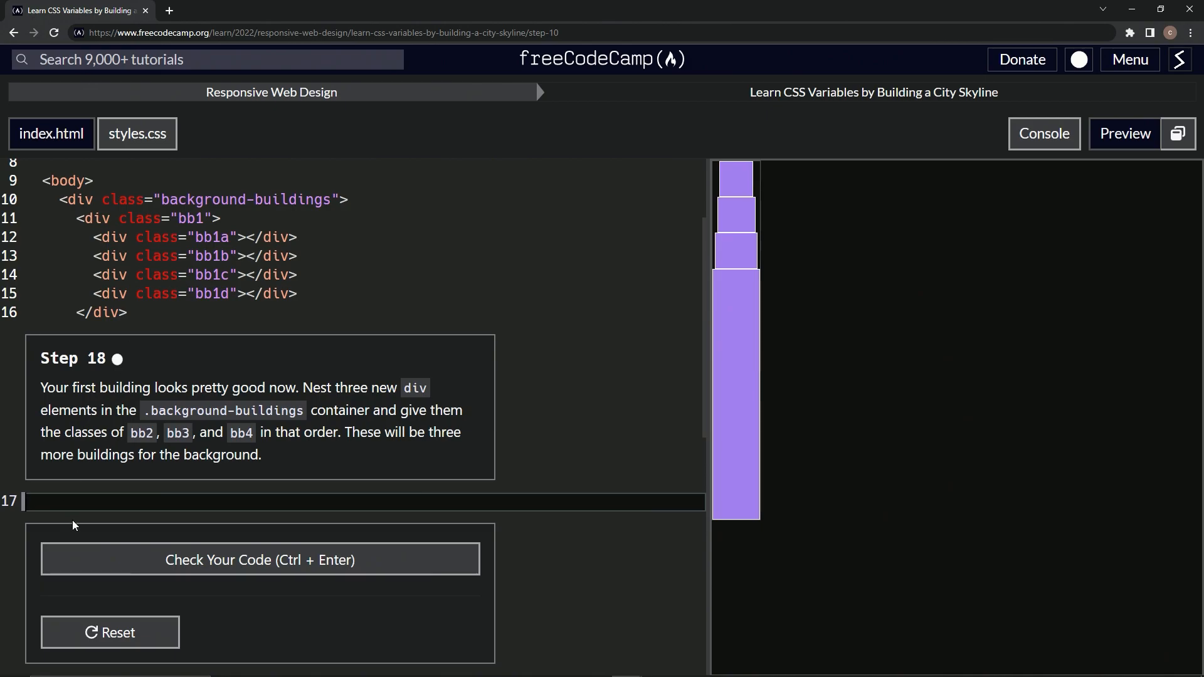
# Start a div with class 'bb' on line 17 of index.html.
pyautogui.click(83, 504)
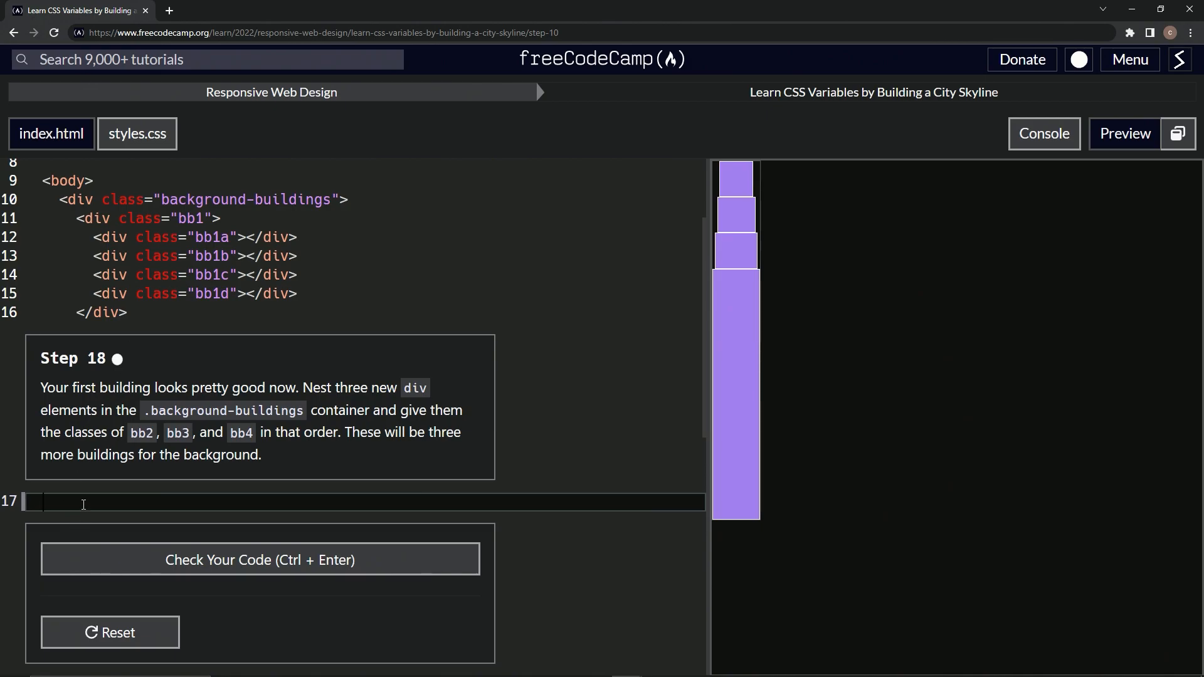
pyautogui.write('<div></div>')
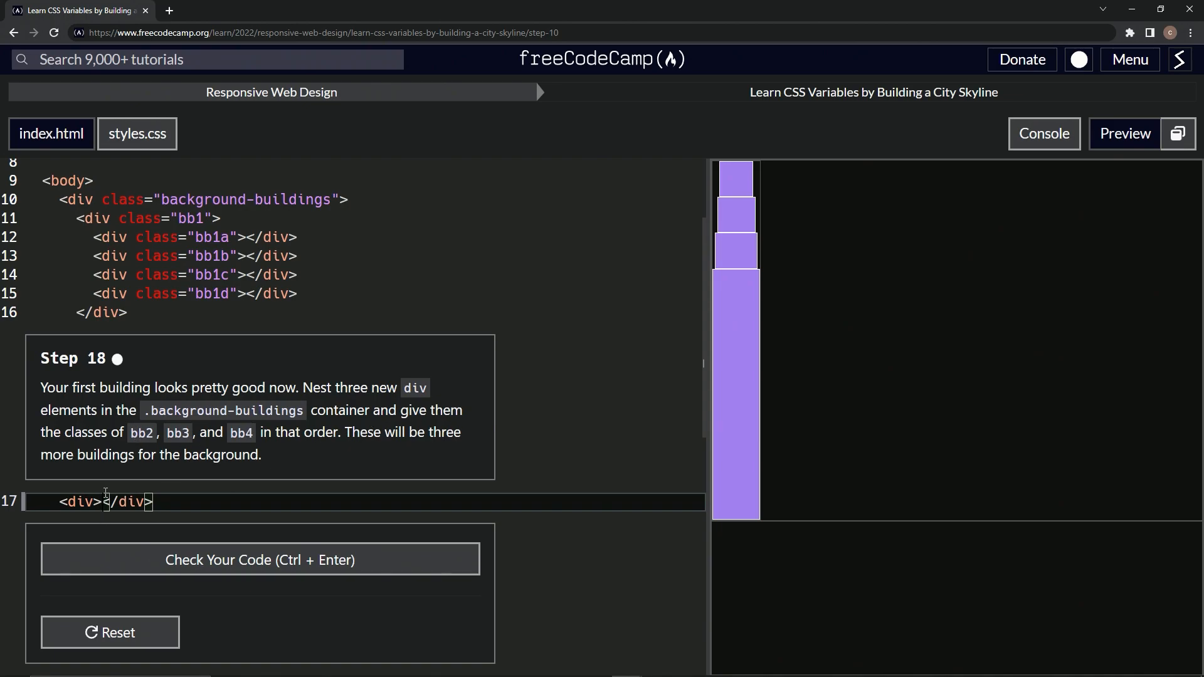
pyautogui.write("class='")
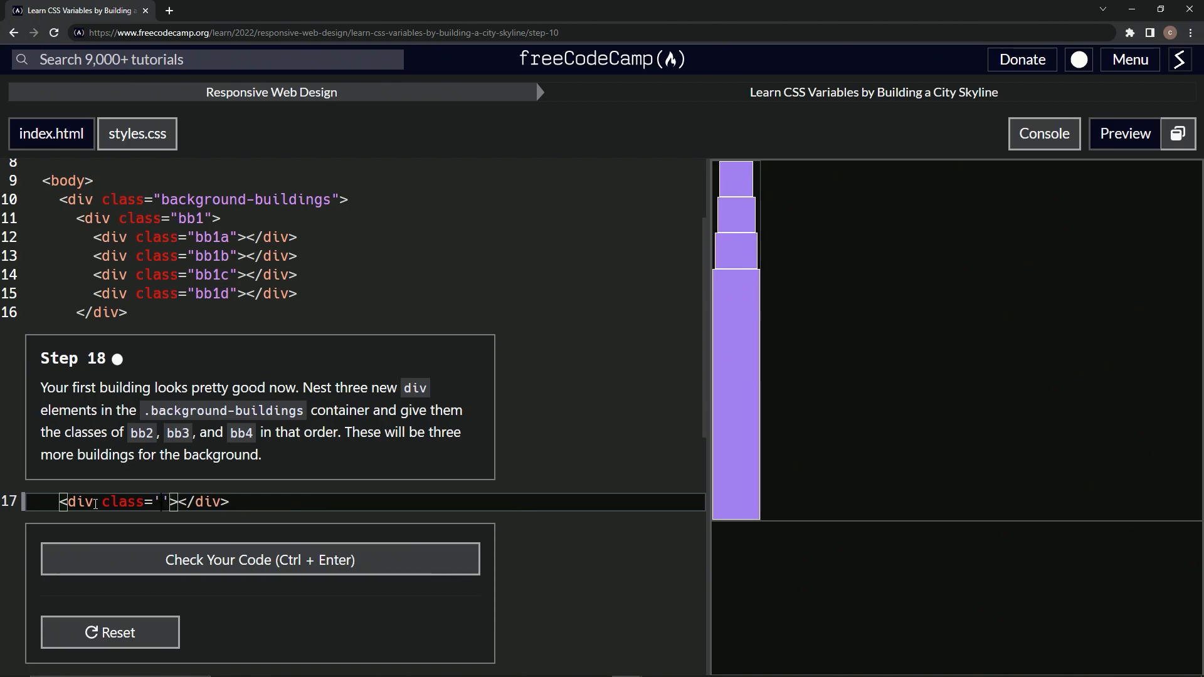
pyautogui.write('bb')
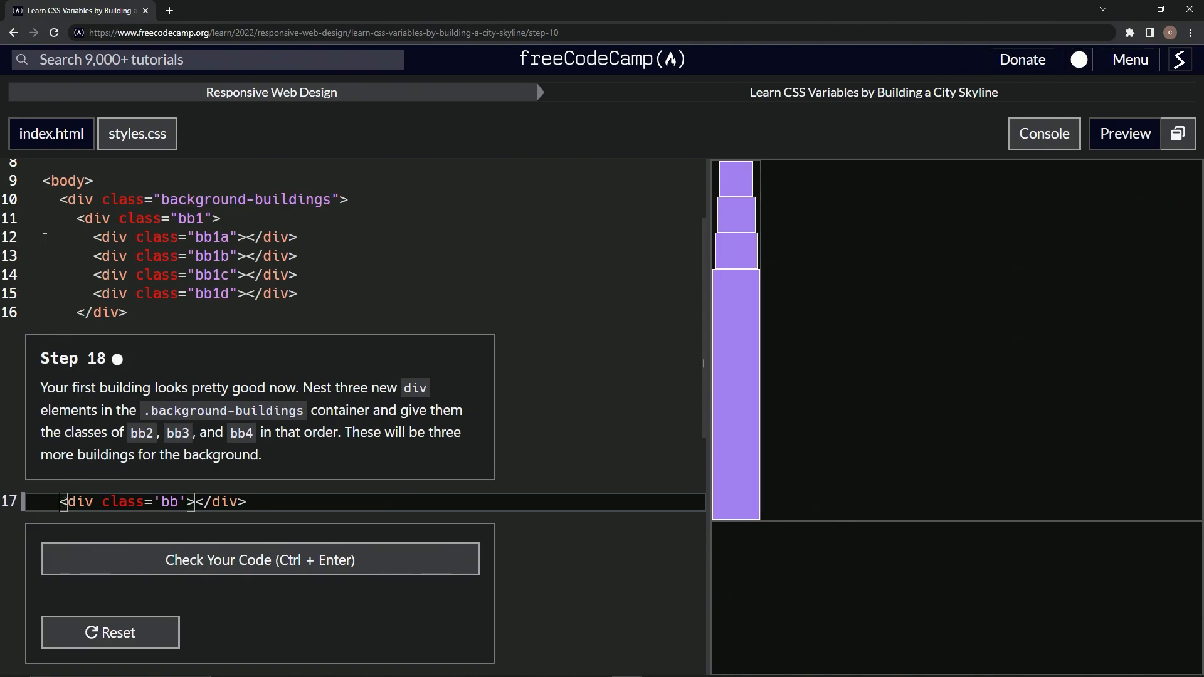
pyautogui.moveTo(57, 541)
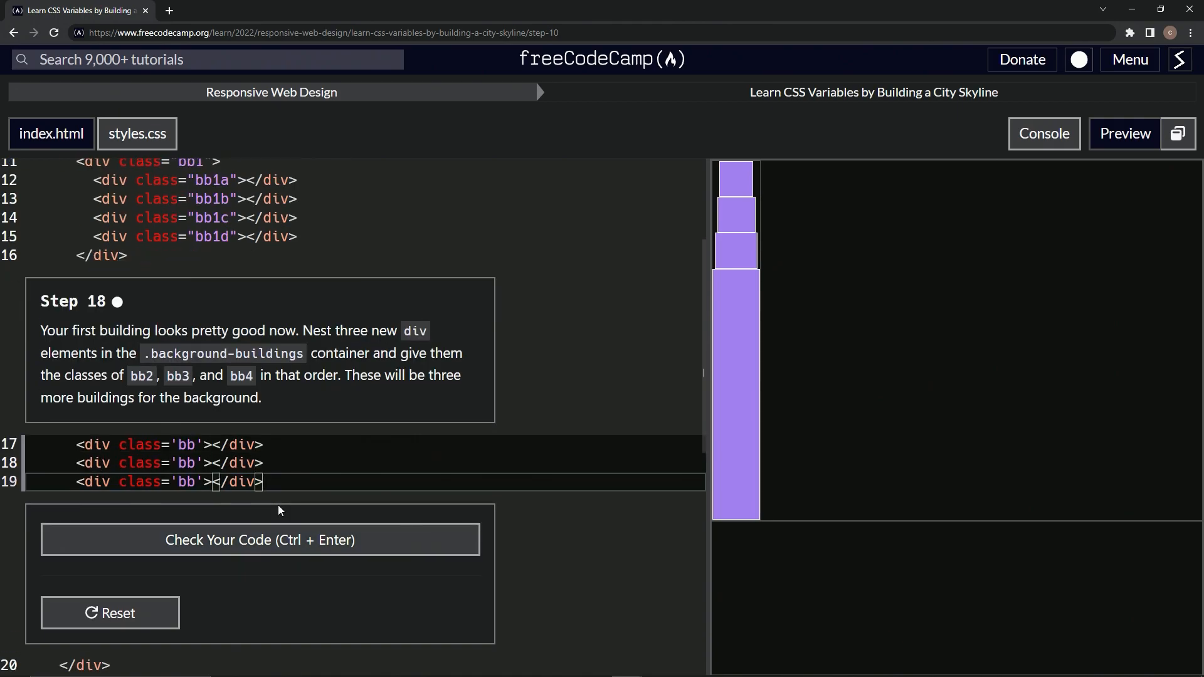
# Finish the class name, pass the Step 18 tests, and submit to open Step 19.
pyautogui.click(207, 444)
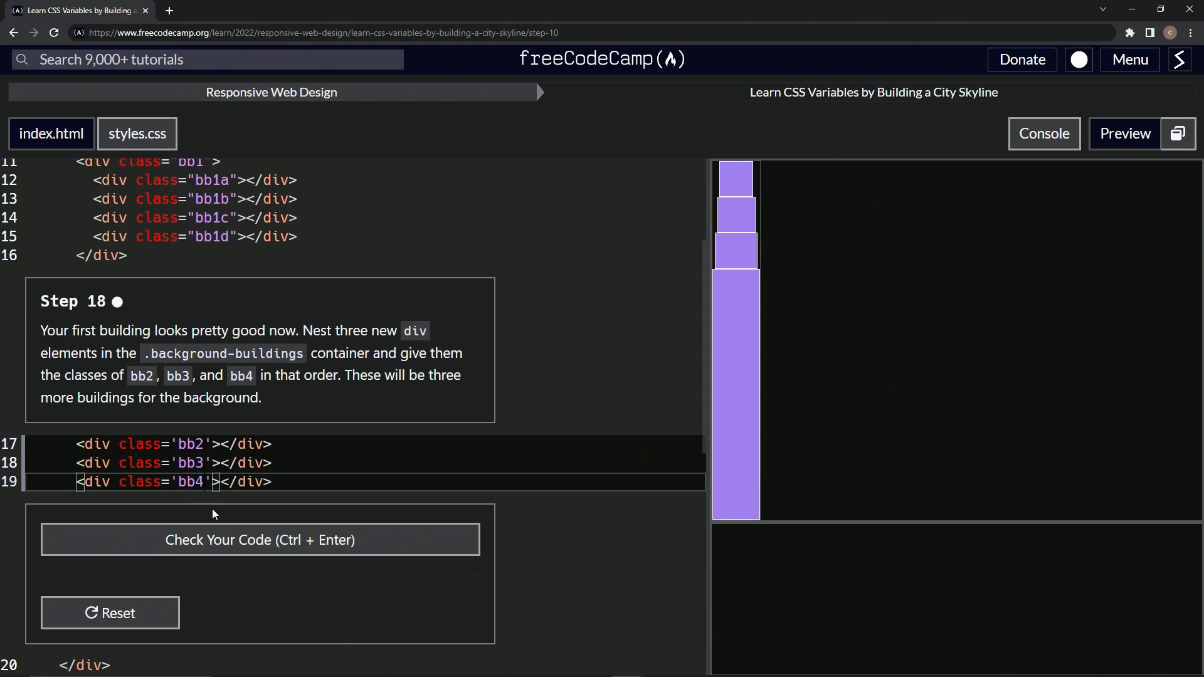
pyautogui.click(259, 539)
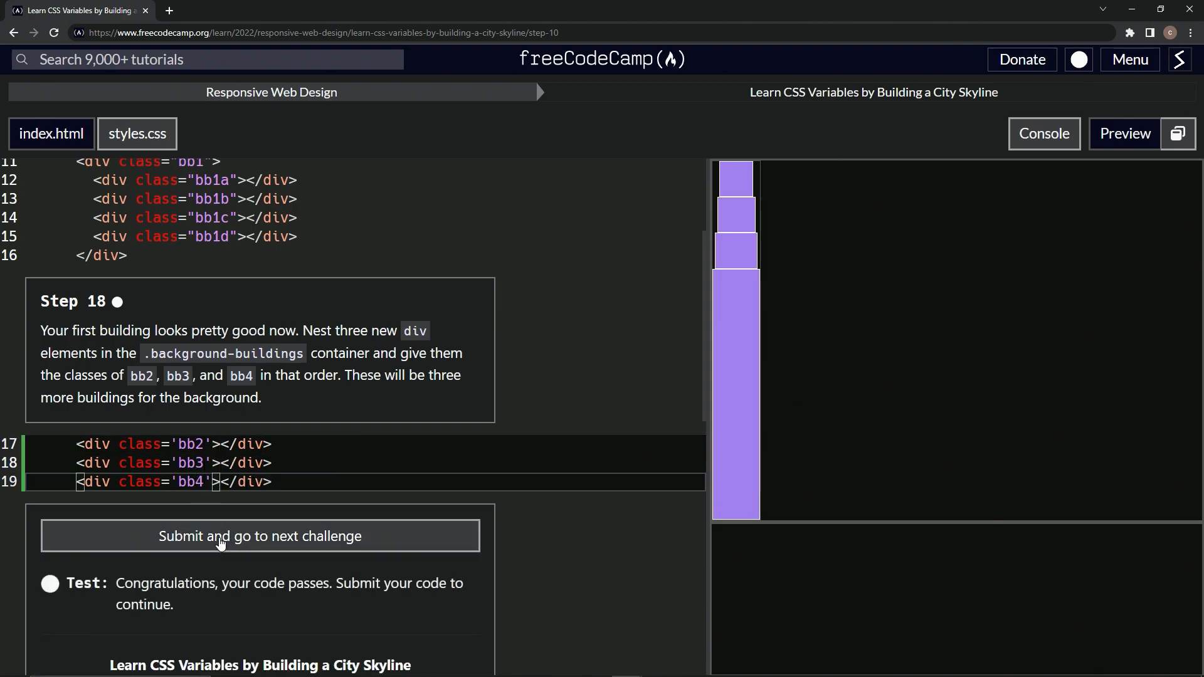
pyautogui.click(260, 536)
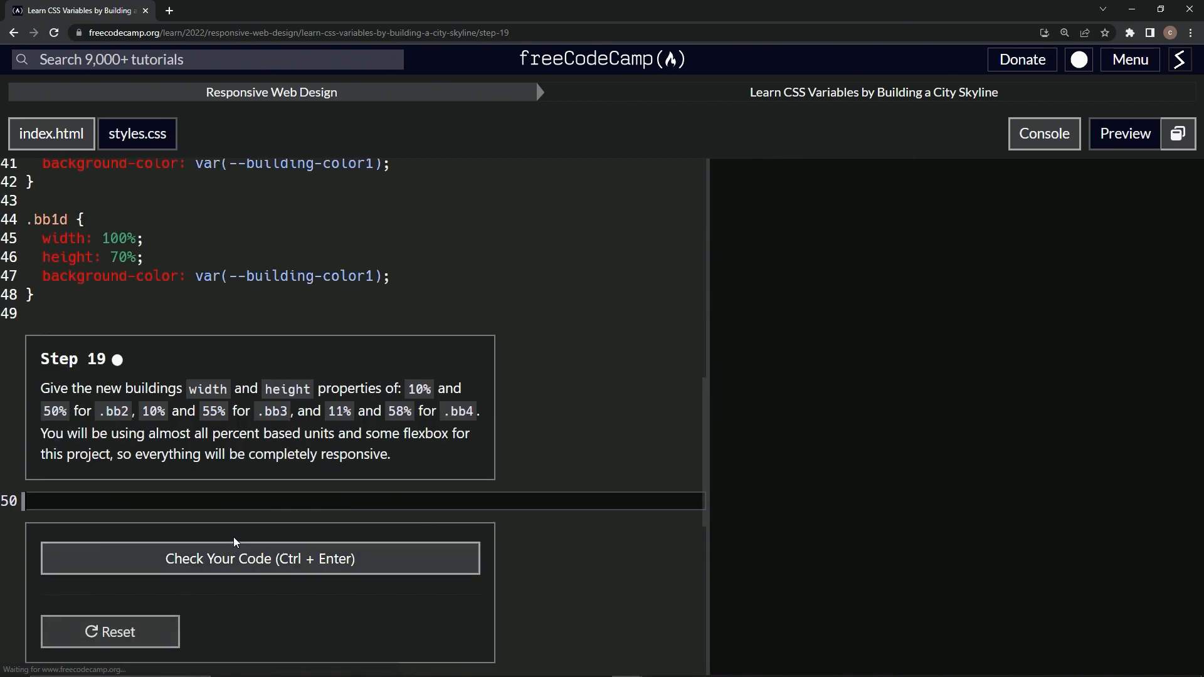